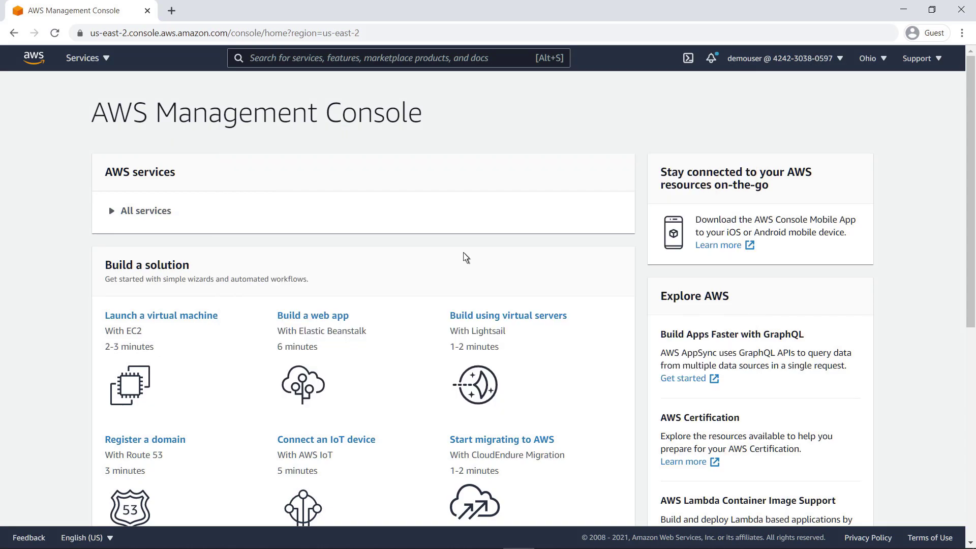
Find CloudWatch through the services search and open its Synthetics overview page.
type("CloudWatch")
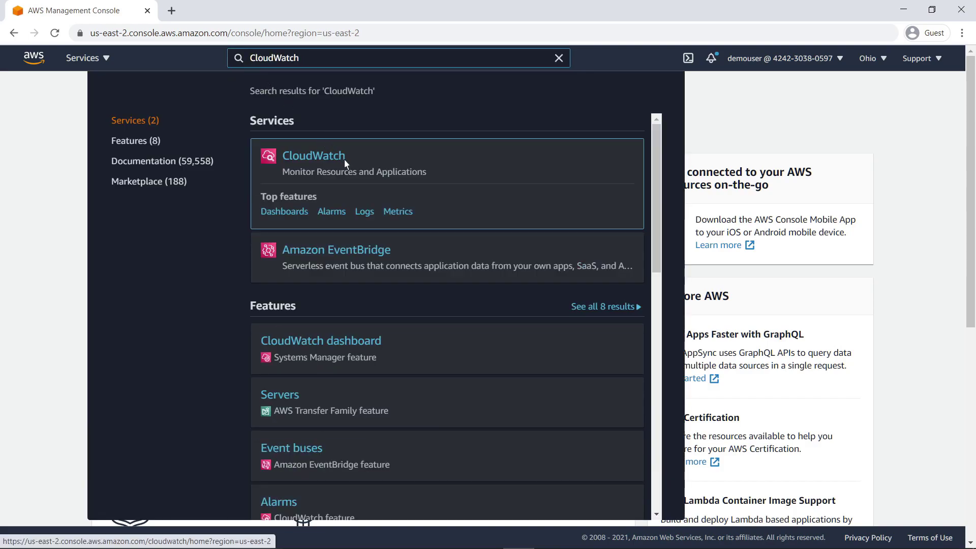
left_click(314, 156)
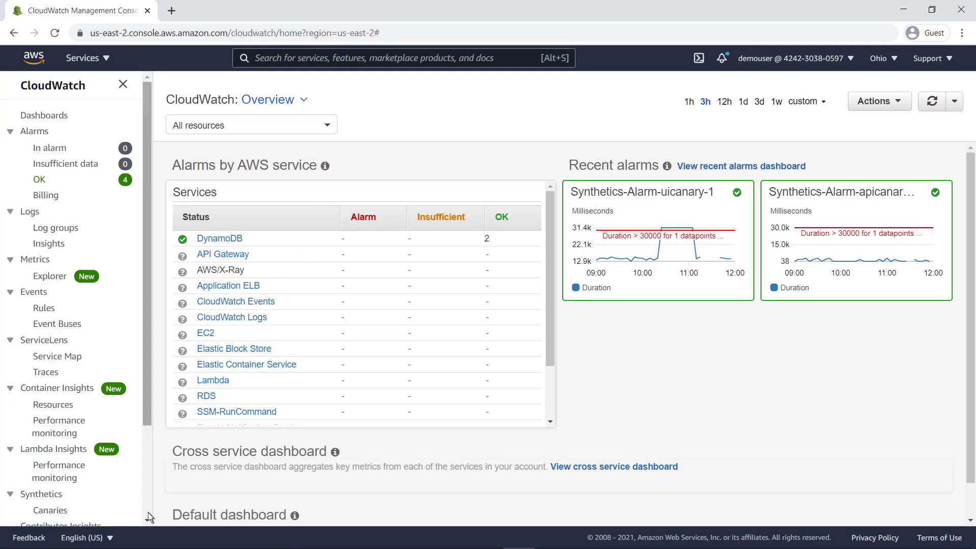
scroll("down", 3)
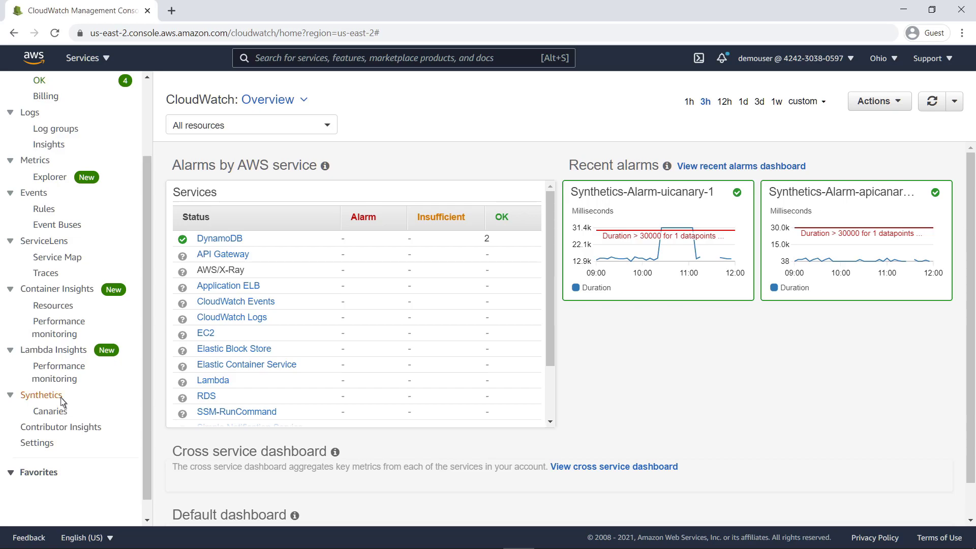
left_click(42, 395)
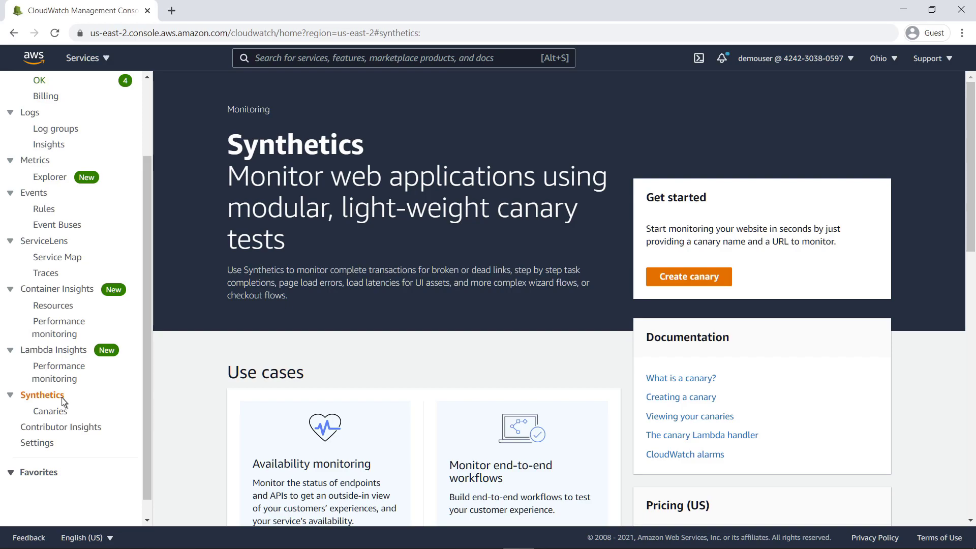
mouse_move(65, 419)
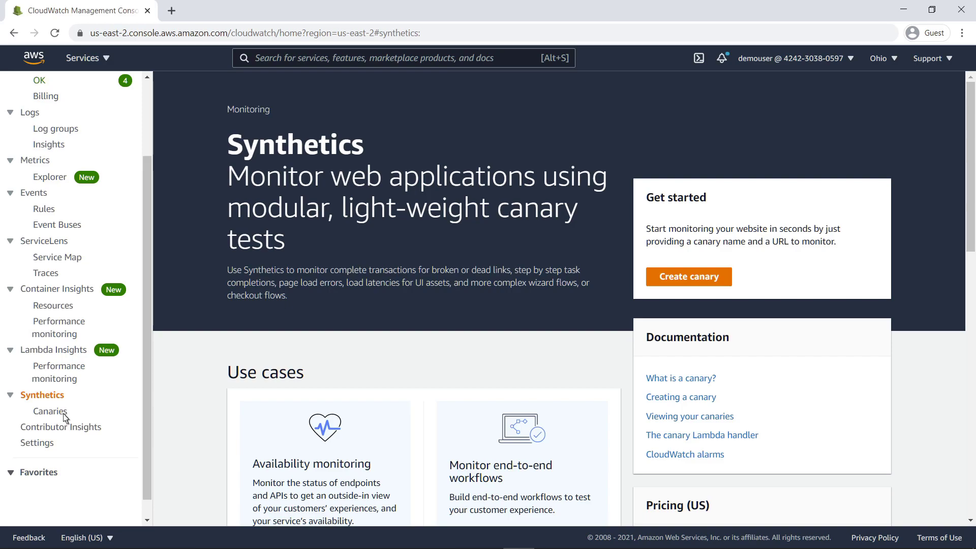
Show the Canaries list containing petsite-canary and apicanary.
left_click(50, 411)
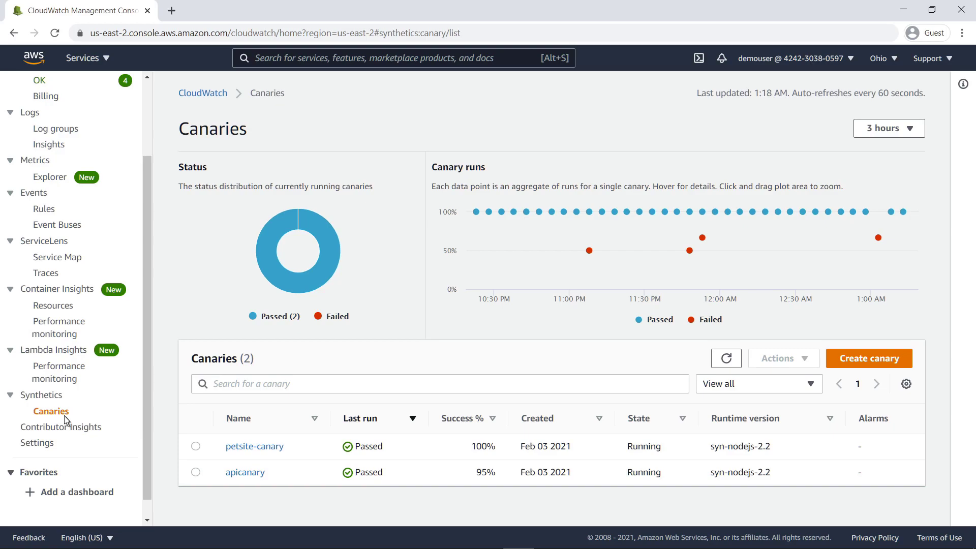
mouse_move(569, 385)
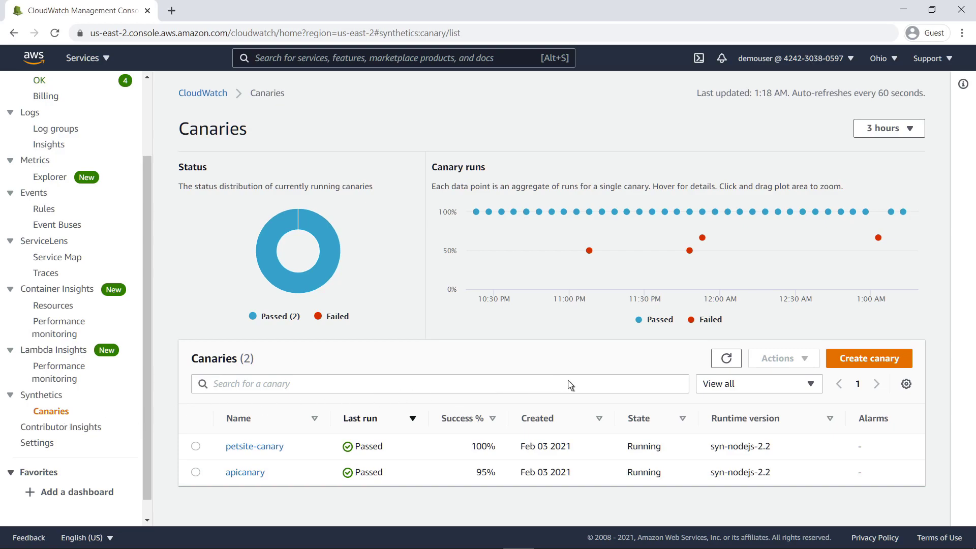
Start a Heartbeat monitoring canary named heartbeat-monitor and enter its load-balancer endpoint URL.
left_click(869, 358)
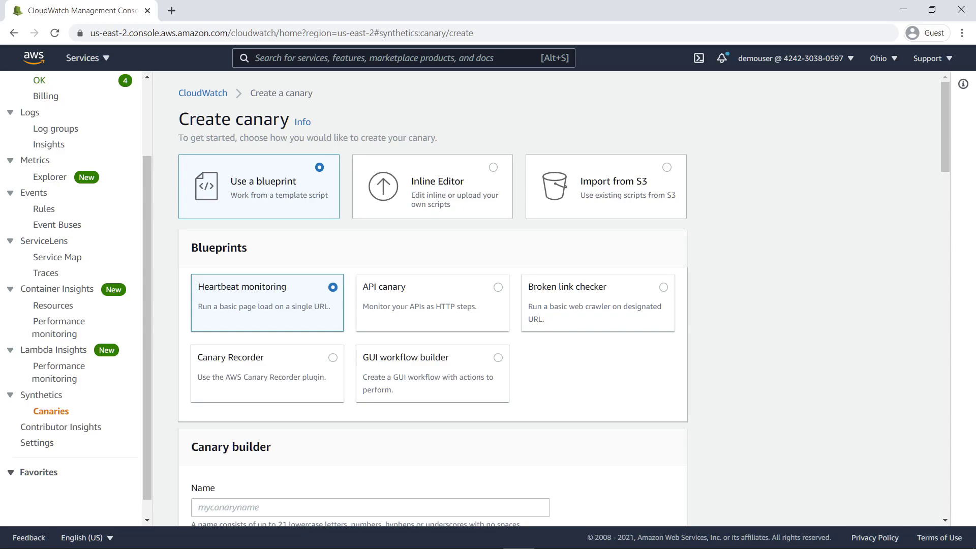
mouse_move(947, 239)
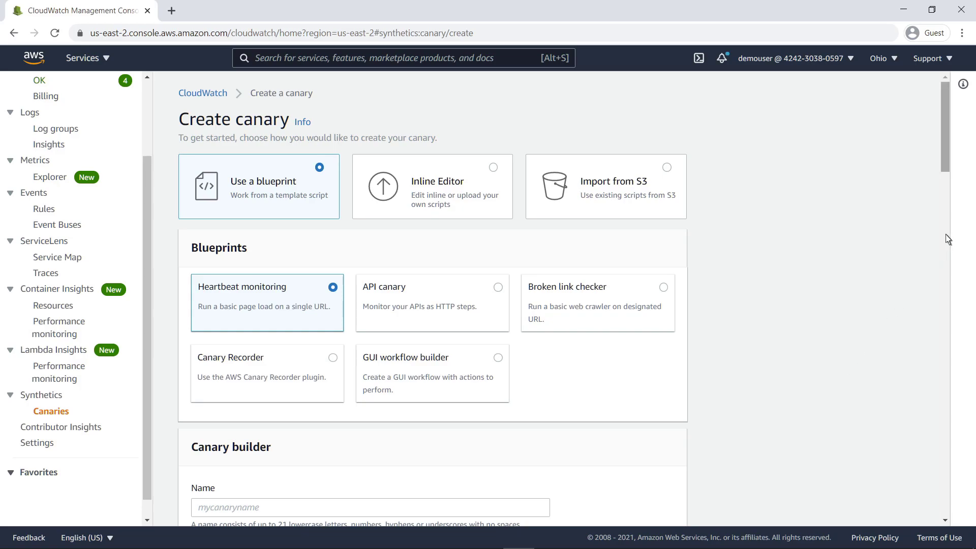
scroll("down", 3)
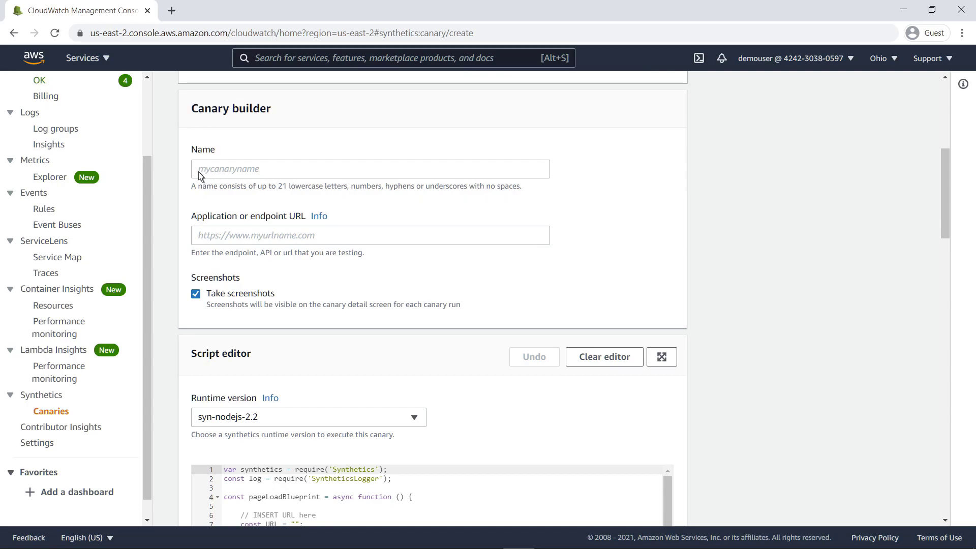
type("heartbeat-monitor")
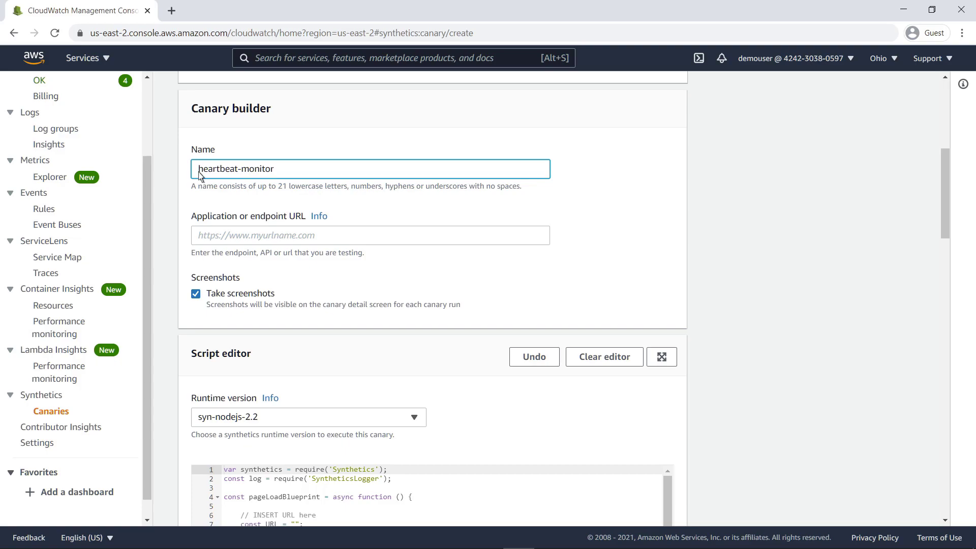
type("http://servi-petsi-1kkviv8tqhmsg-1404655059.us-east-2.elb.amazonaws.com/")
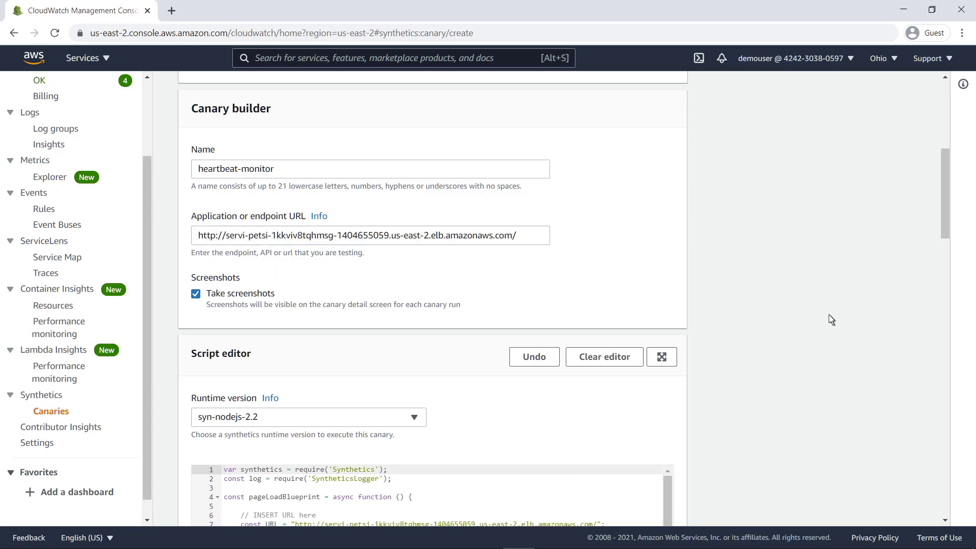
scroll("down", 3)
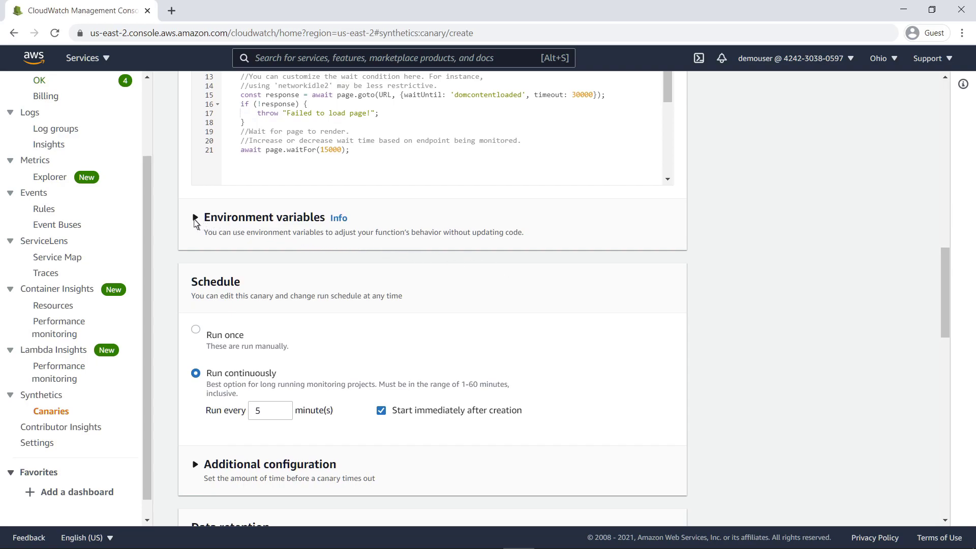
left_click(195, 217)
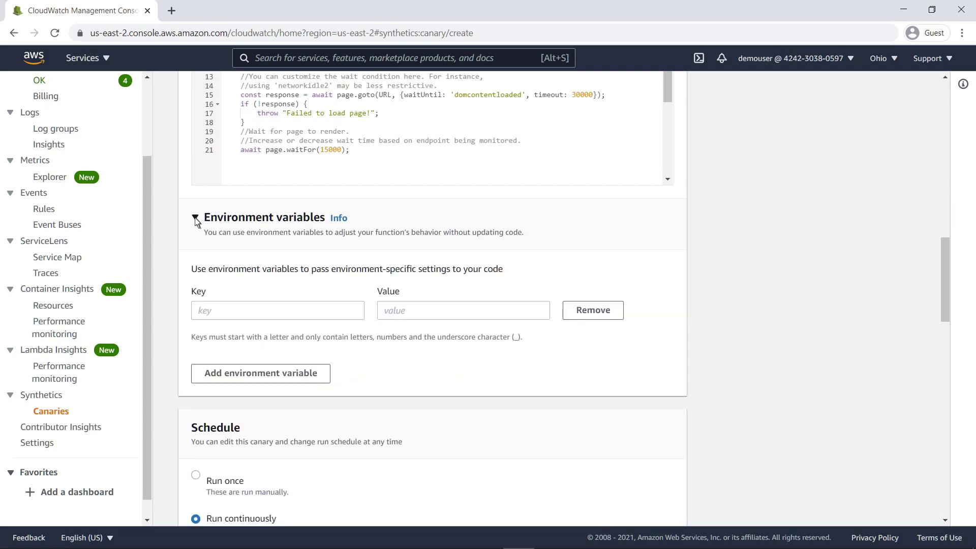
left_click(195, 217)
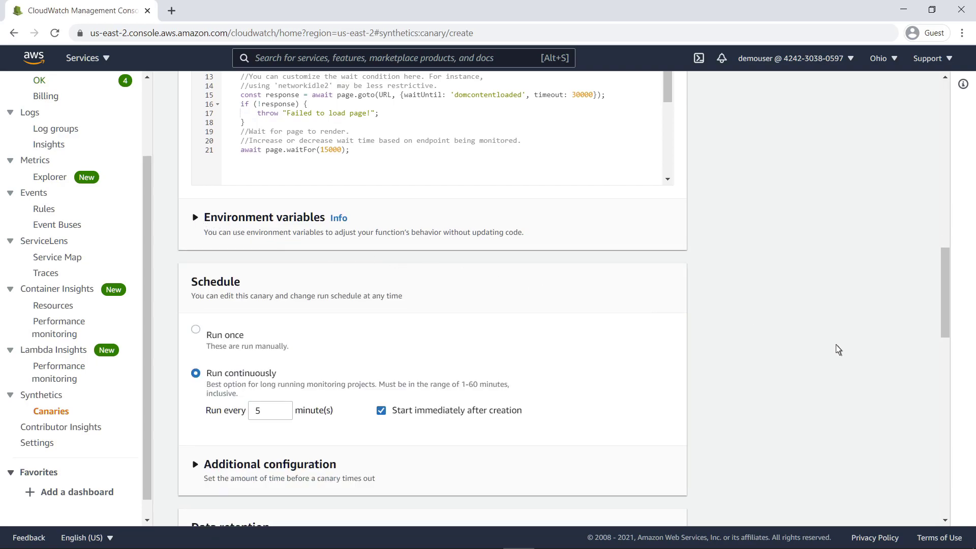
scroll("down", 3)
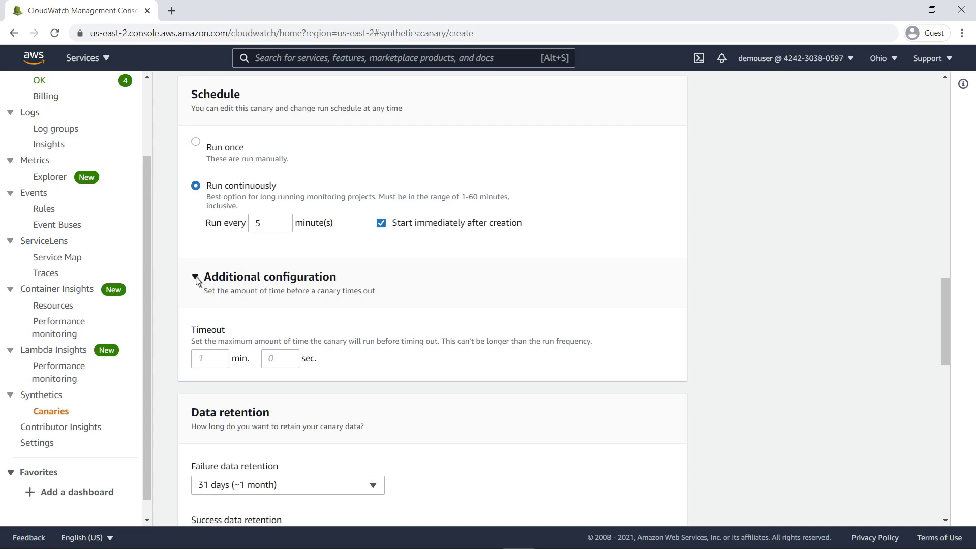
left_click(195, 277)
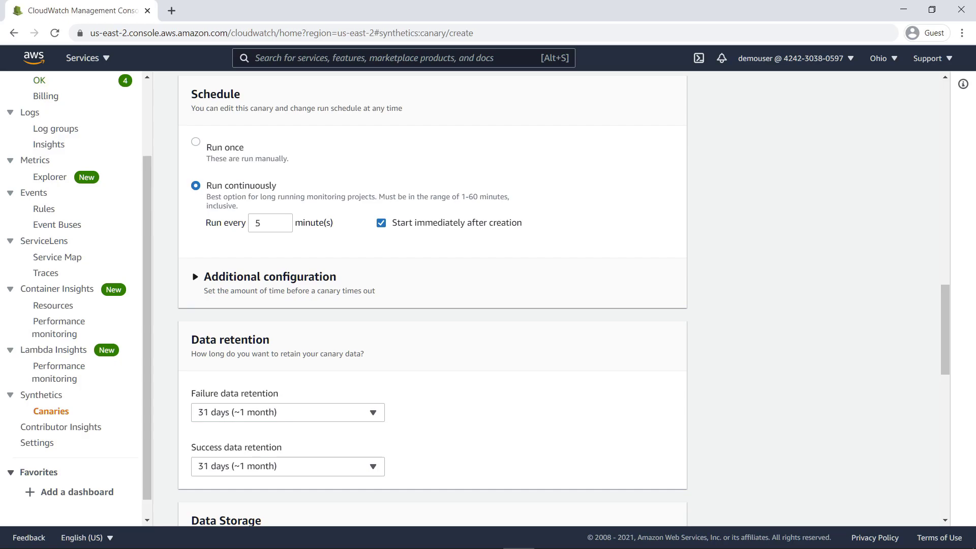
mouse_move(864, 426)
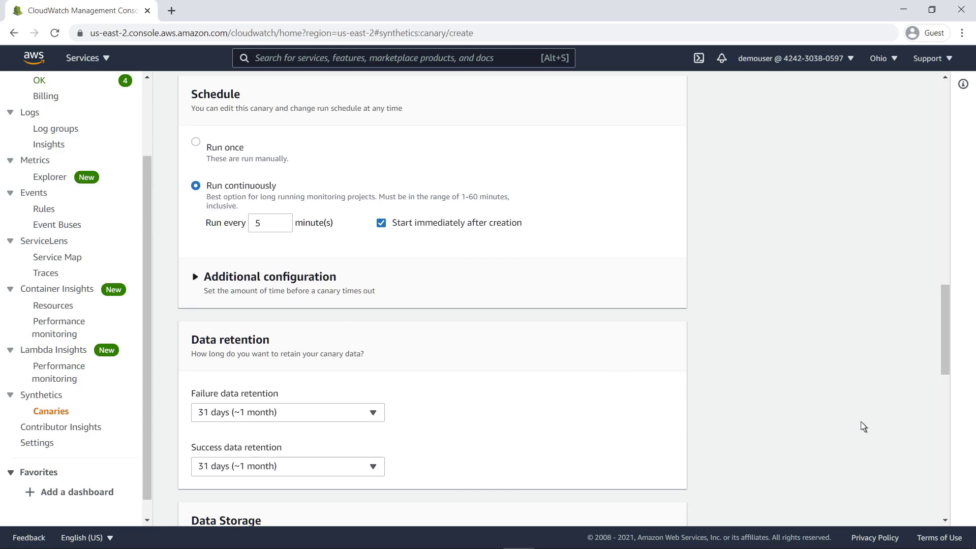
scroll("down", 3)
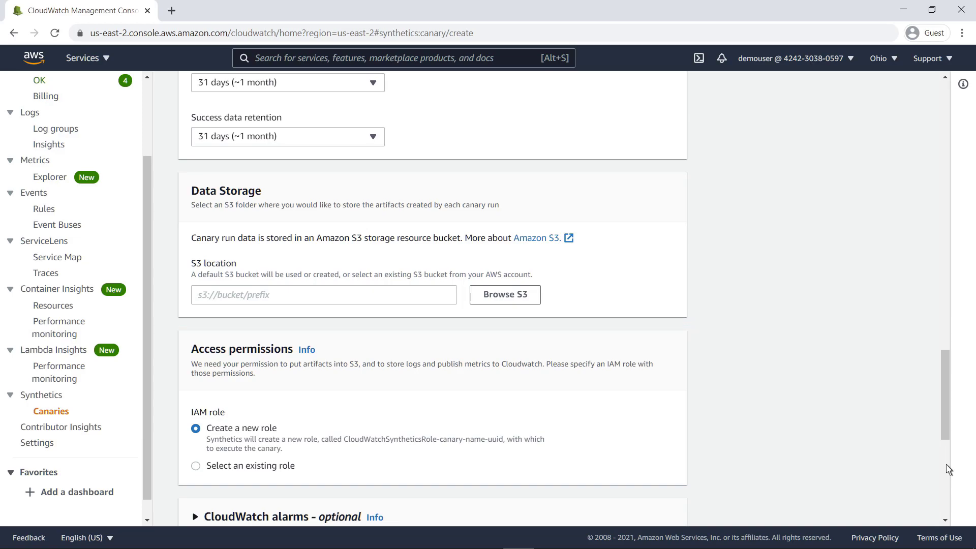
Expand the CloudWatch alarms - optional section at the bottom of the form.
scroll("down", 3)
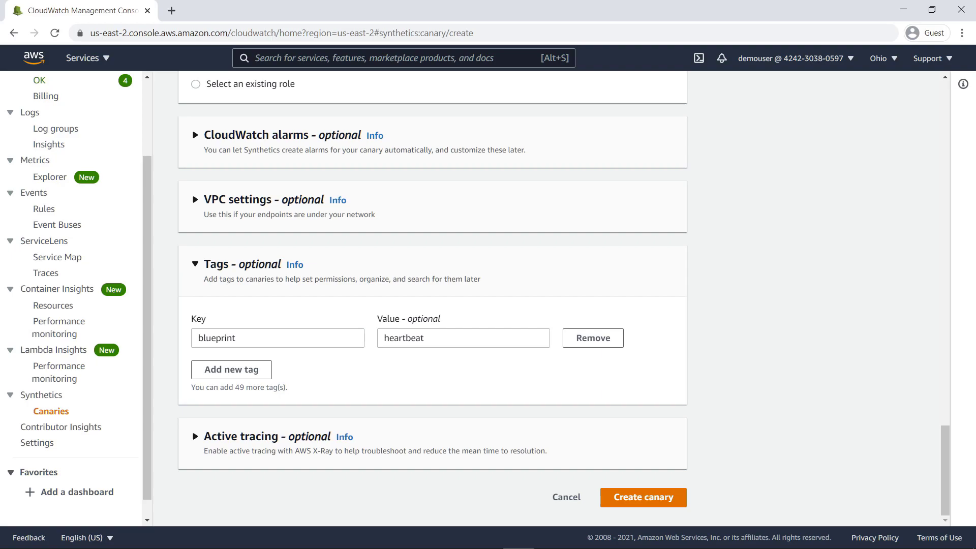
mouse_move(829, 456)
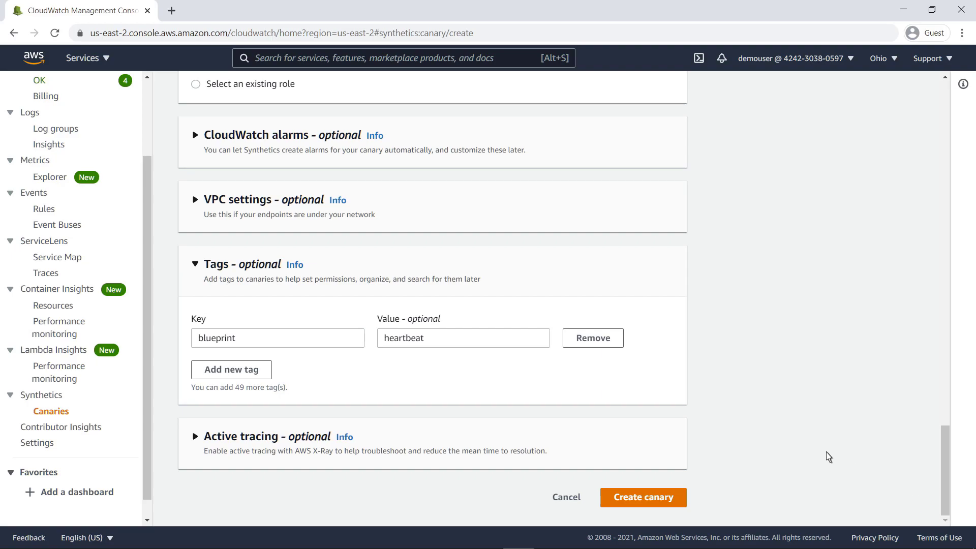
left_click(194, 135)
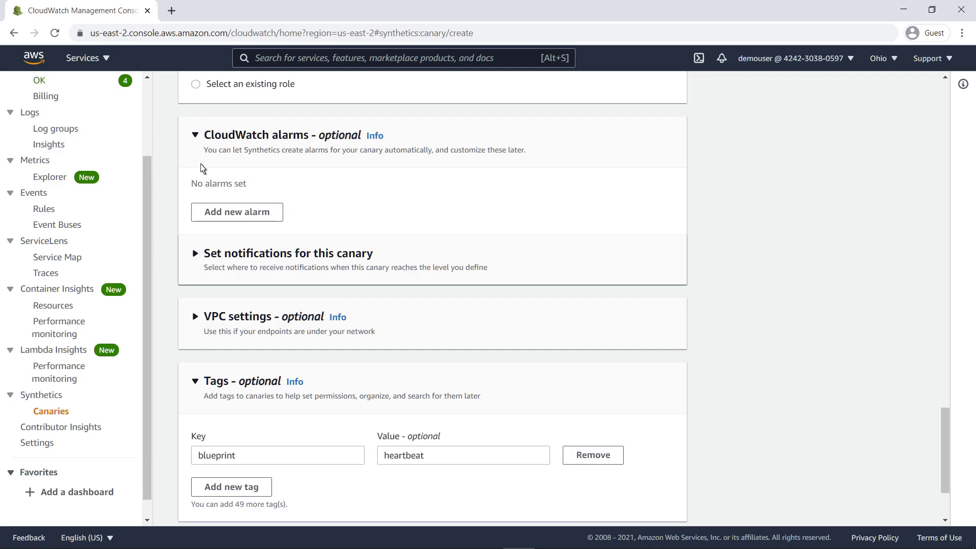
Add an alarm on the Failed metric that notifies Synthetics-canary-topic.
left_click(236, 212)
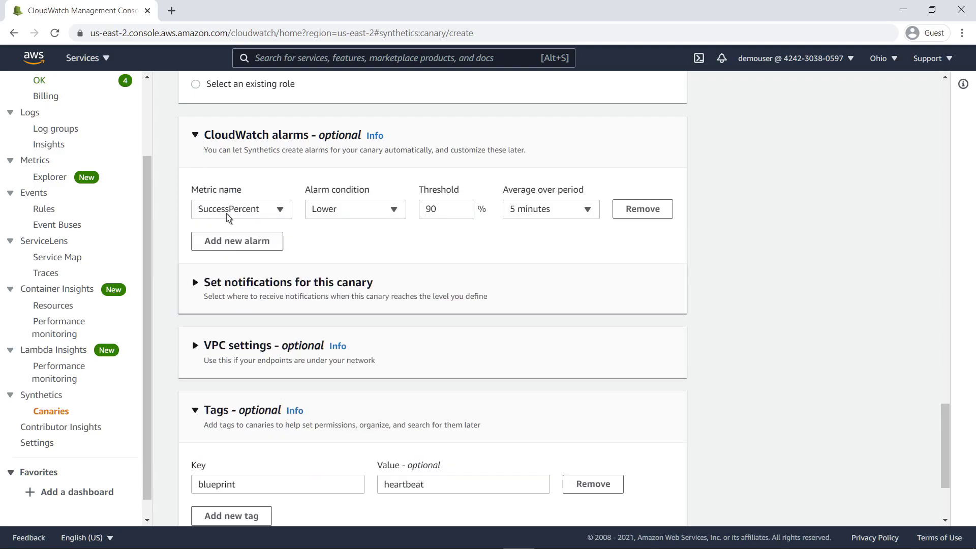
left_click(241, 209)
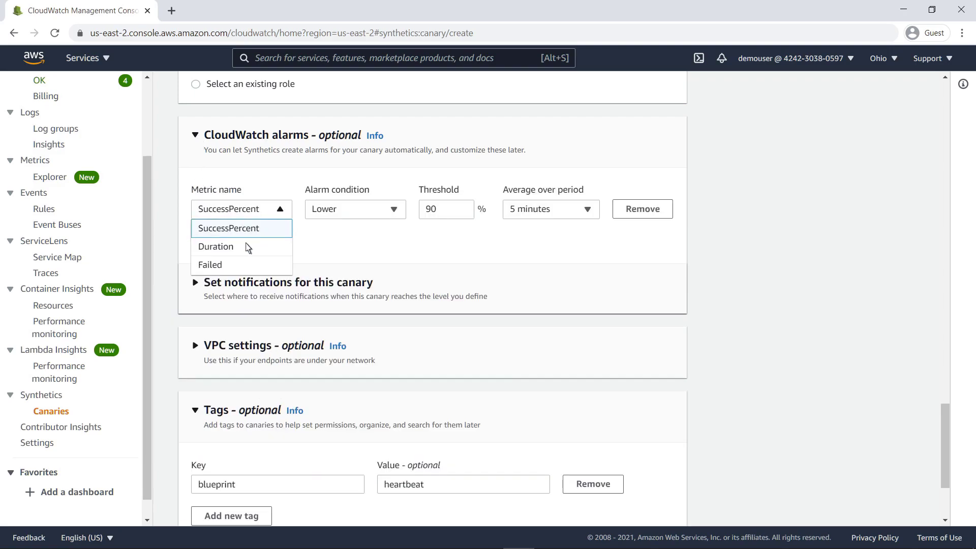
left_click(210, 264)
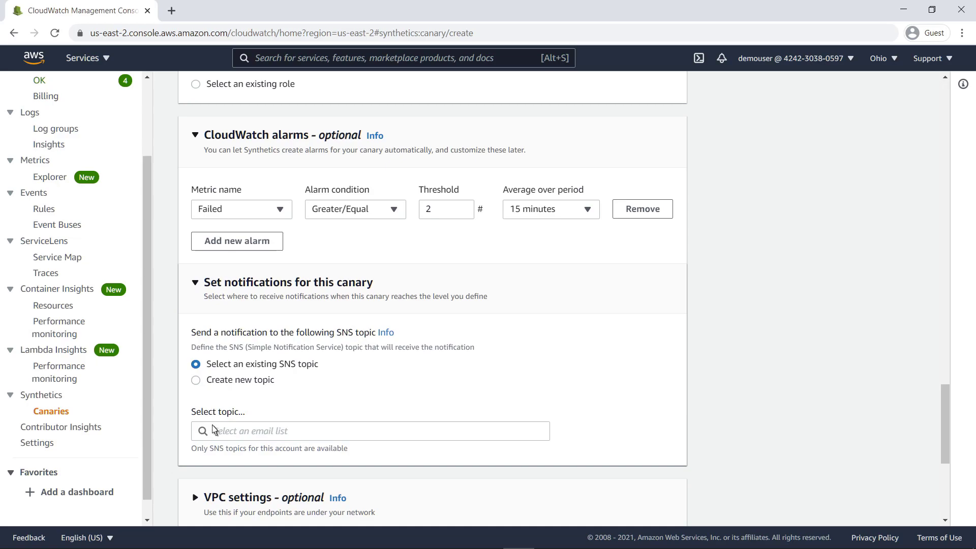
left_click(370, 431)
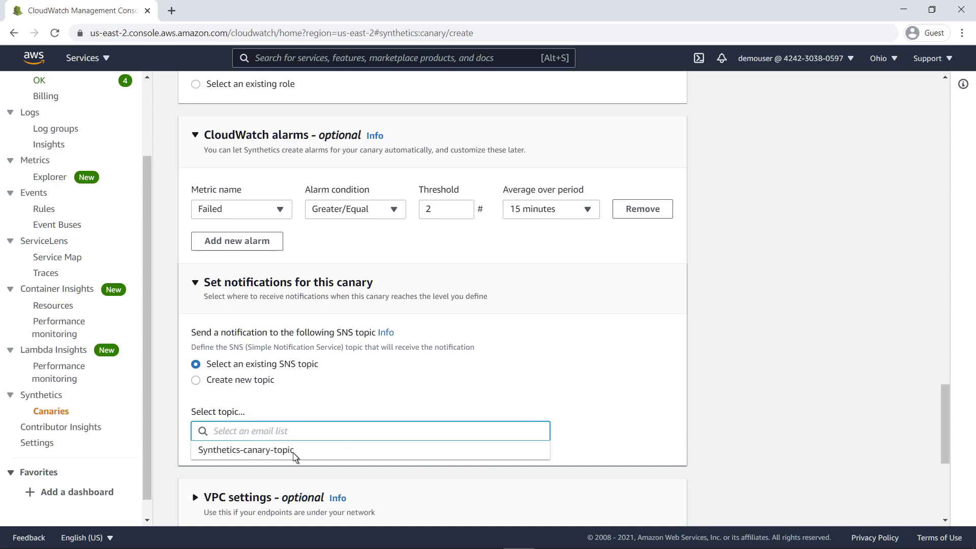
left_click(245, 450)
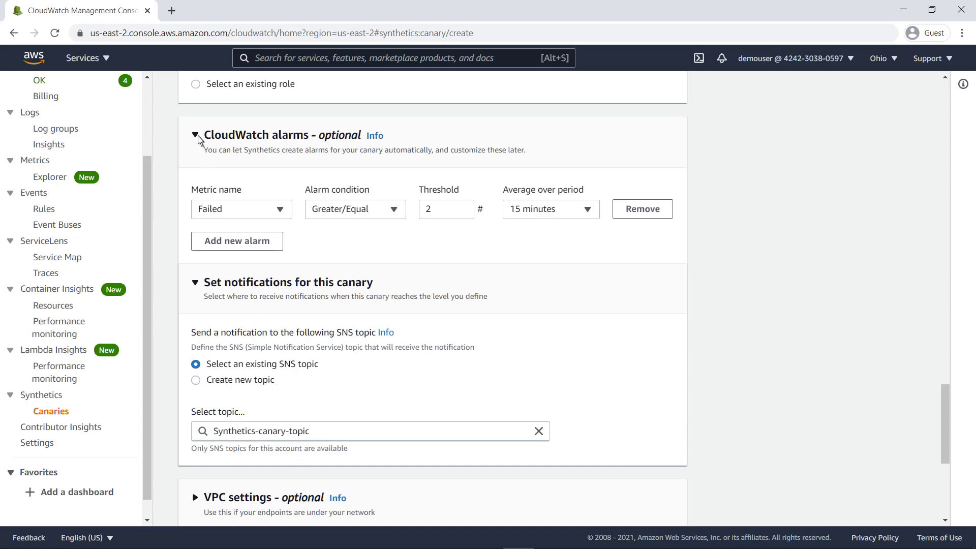
Collapse the alarms section and toggle the VPC settings section.
left_click(195, 135)
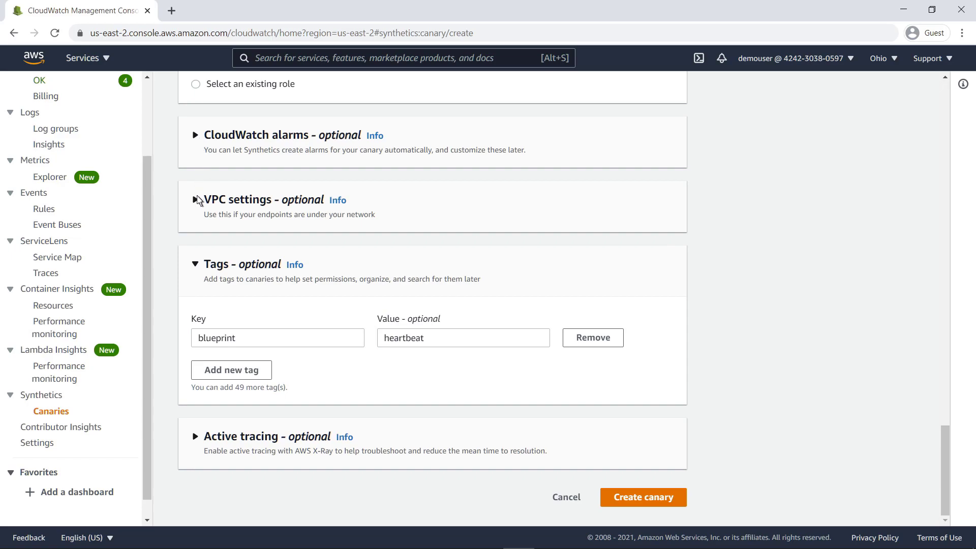
left_click(195, 200)
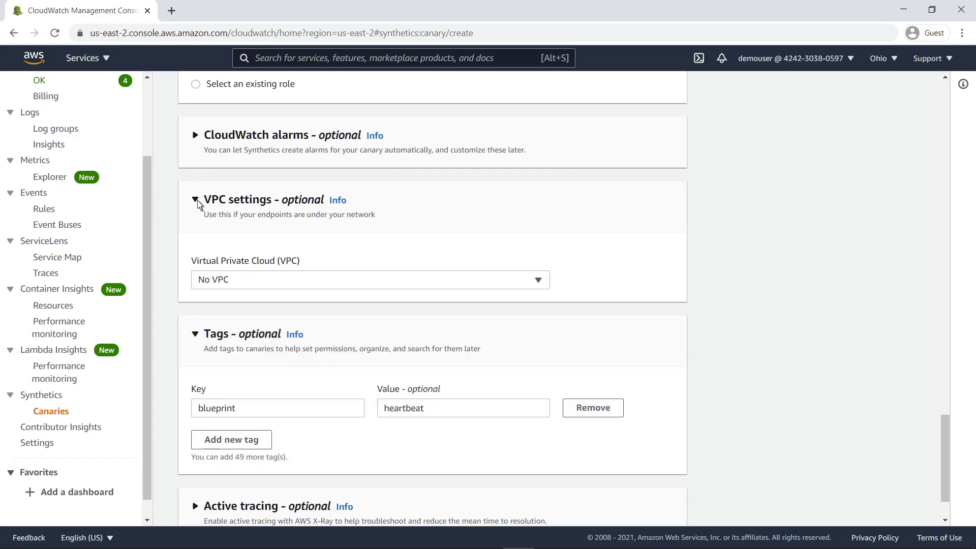
left_click(195, 200)
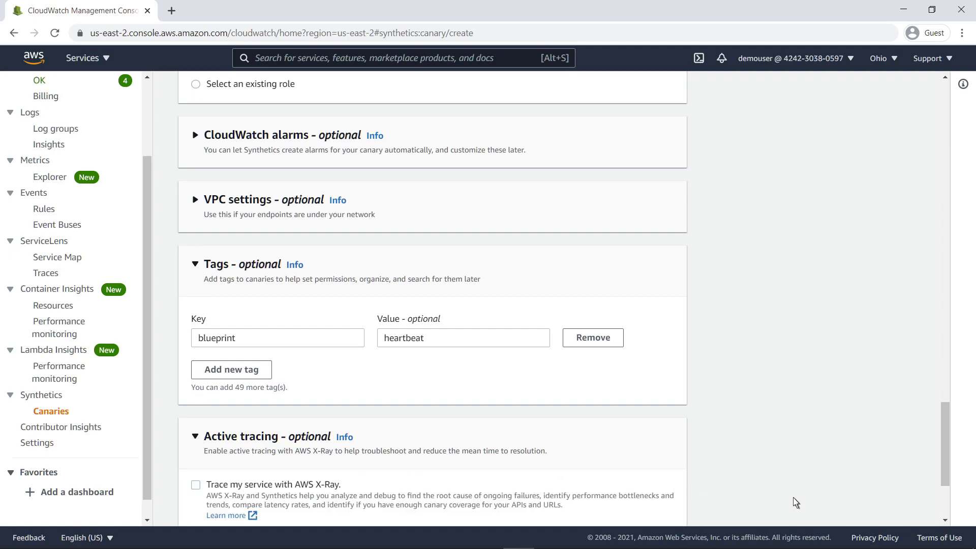
Enable 'Trace my service with AWS X-Ray' and create the heartbeat-monitor canary.
scroll("down", 3)
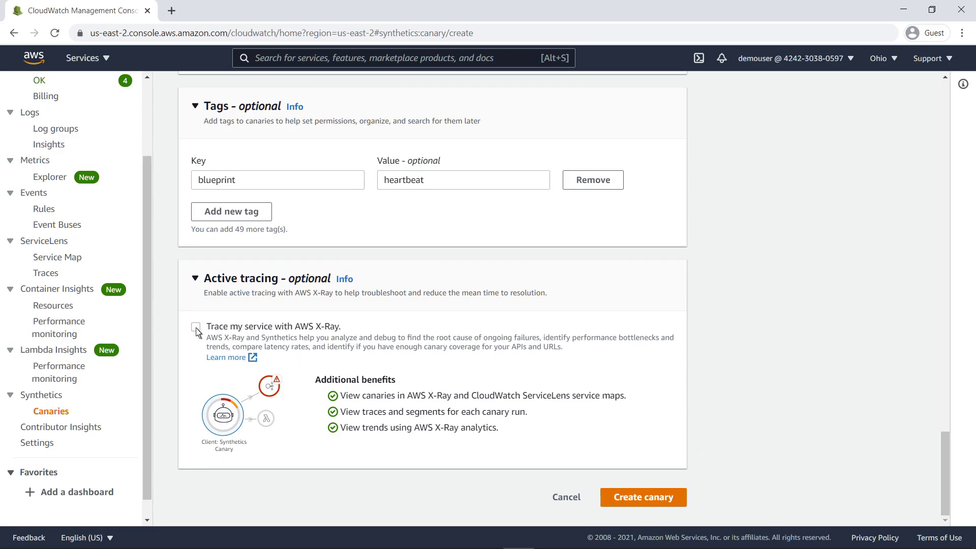
left_click(195, 327)
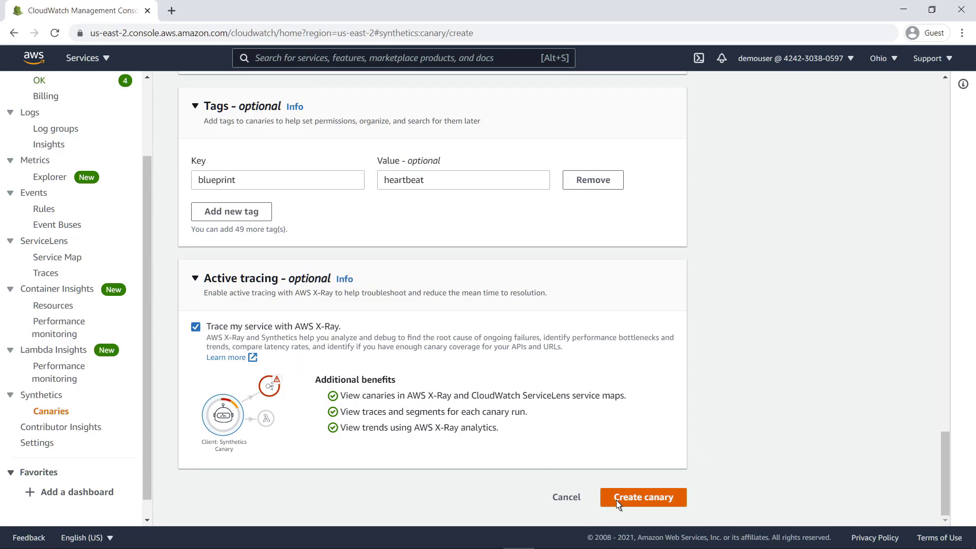
left_click(643, 497)
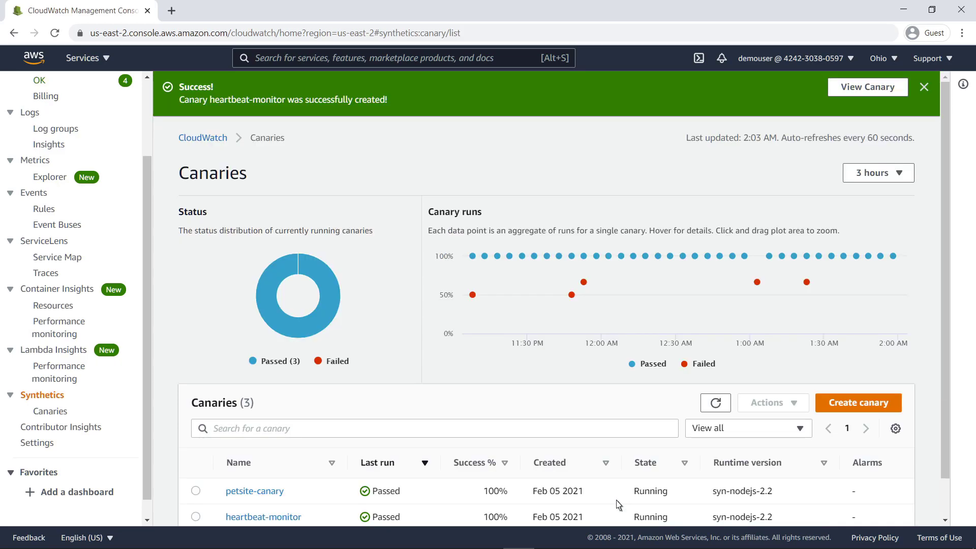
mouse_move(908, 118)
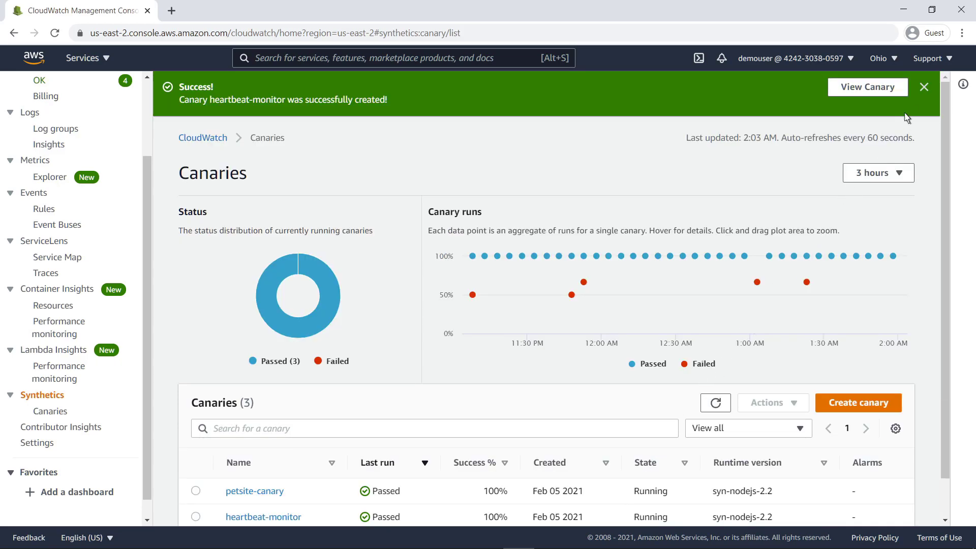
Close the green success banner and scroll through the five listed canaries.
left_click(924, 87)
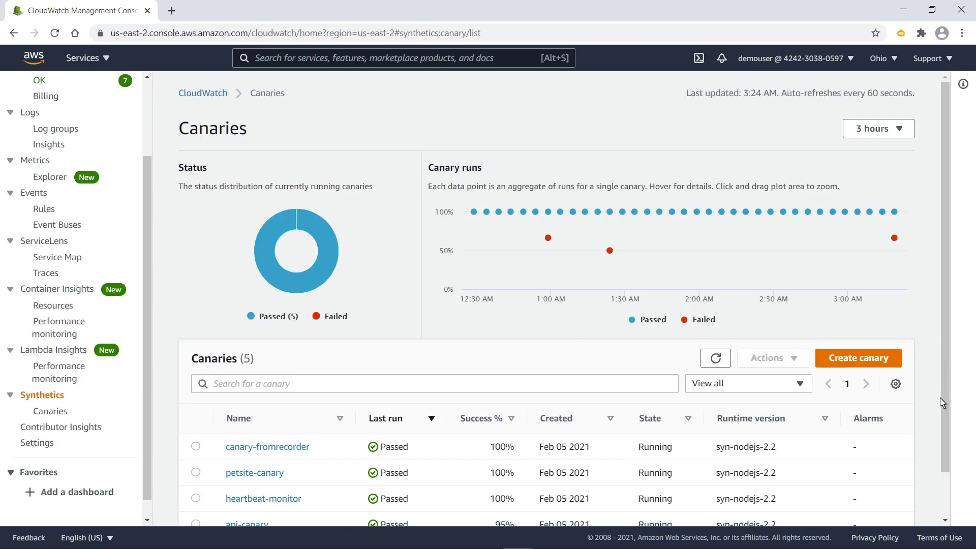
scroll("down", 3)
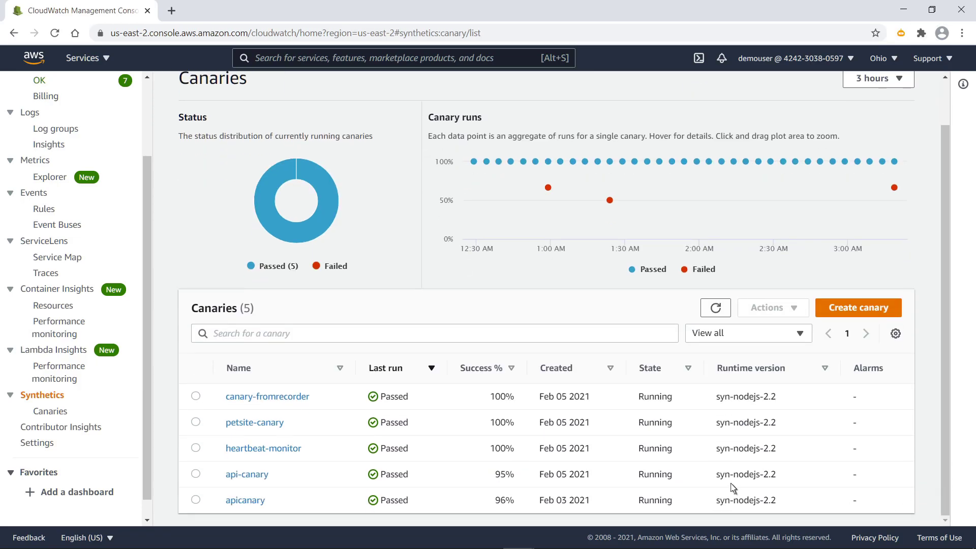
mouse_move(255, 422)
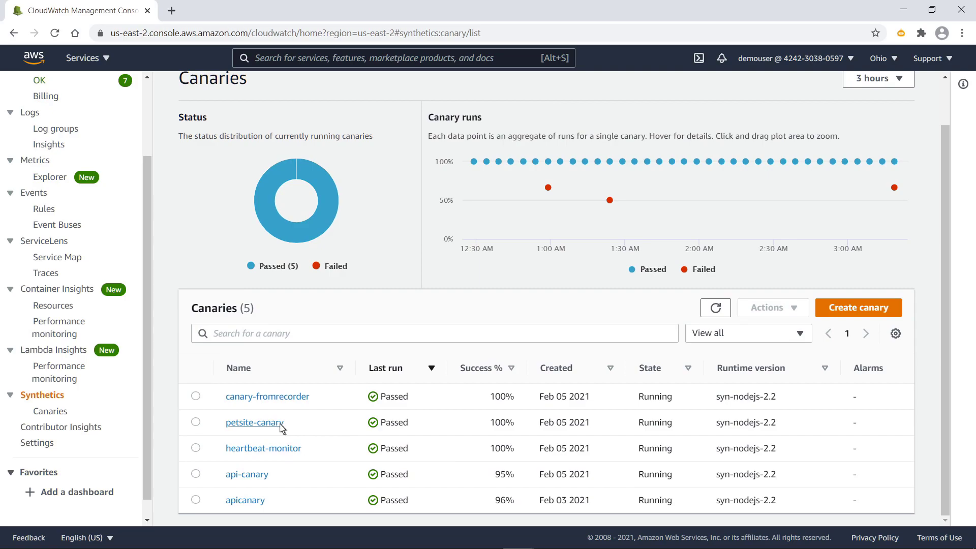
Open petsite-canary's details and set its Canary runs chart range to 12 hours.
left_click(254, 422)
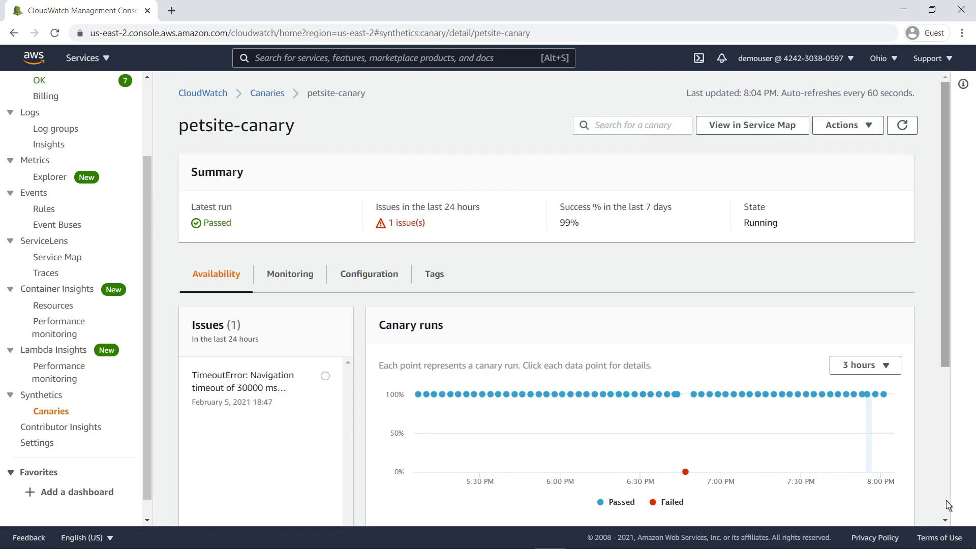
scroll("down", 3)
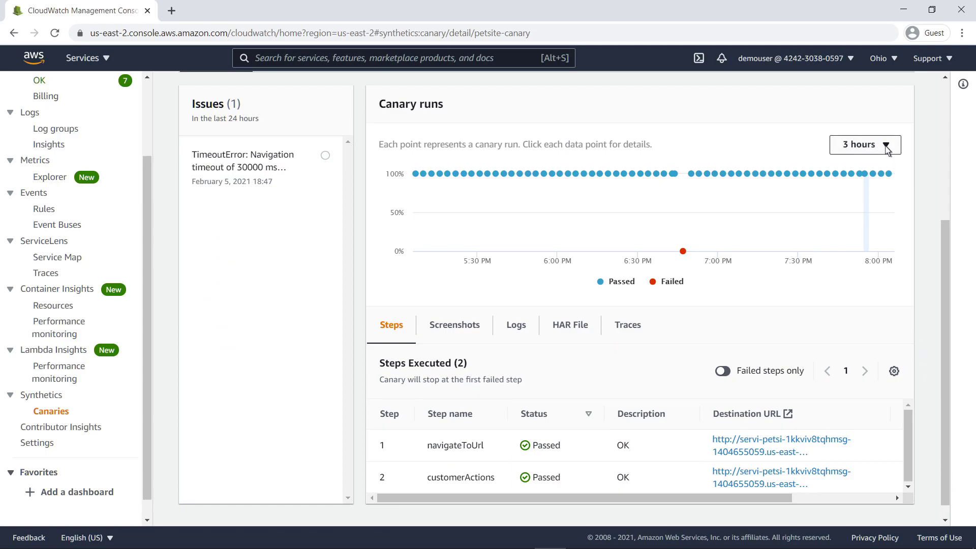
left_click(864, 144)
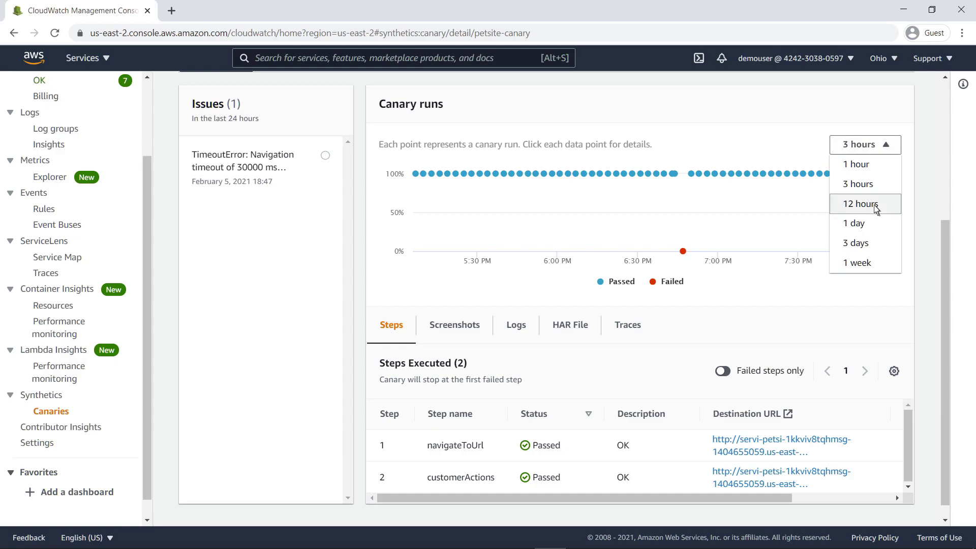
left_click(861, 203)
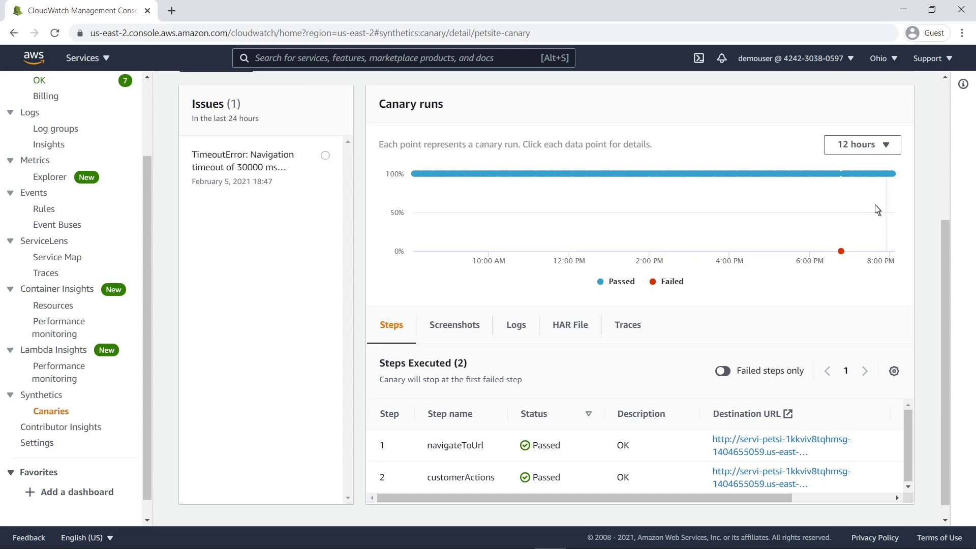
mouse_move(482, 330)
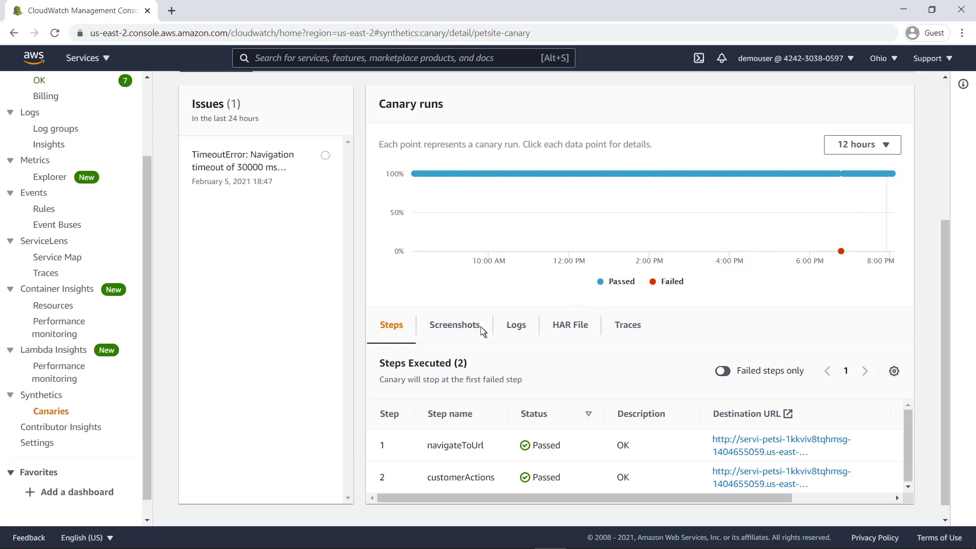
Browse petsite-canary's seven step screenshots, then view its run log.
left_click(455, 325)
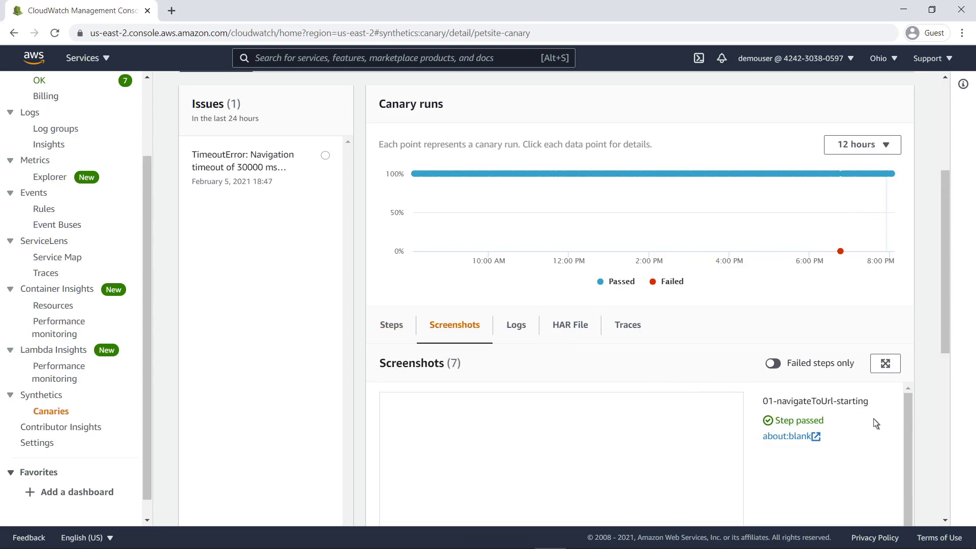
scroll("down", 3)
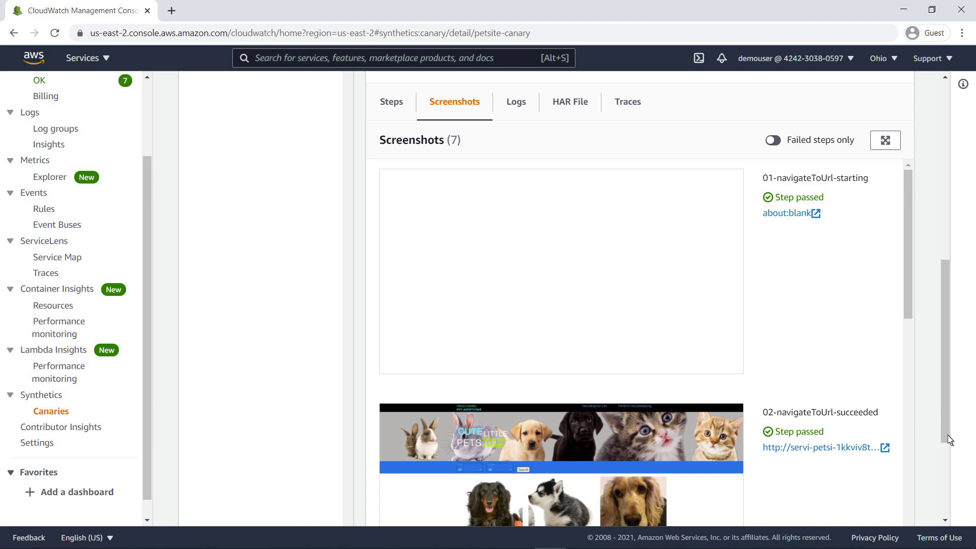
mouse_move(874, 382)
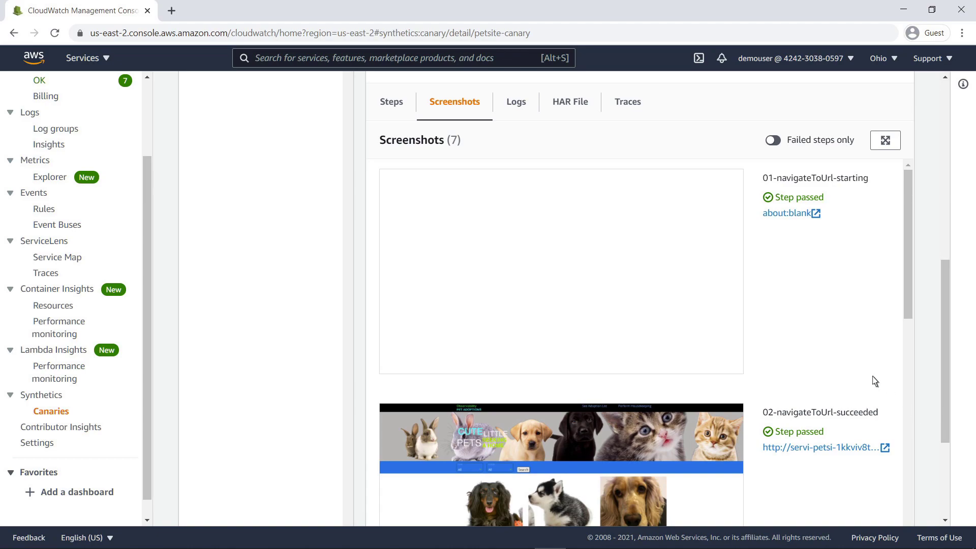
left_click(516, 102)
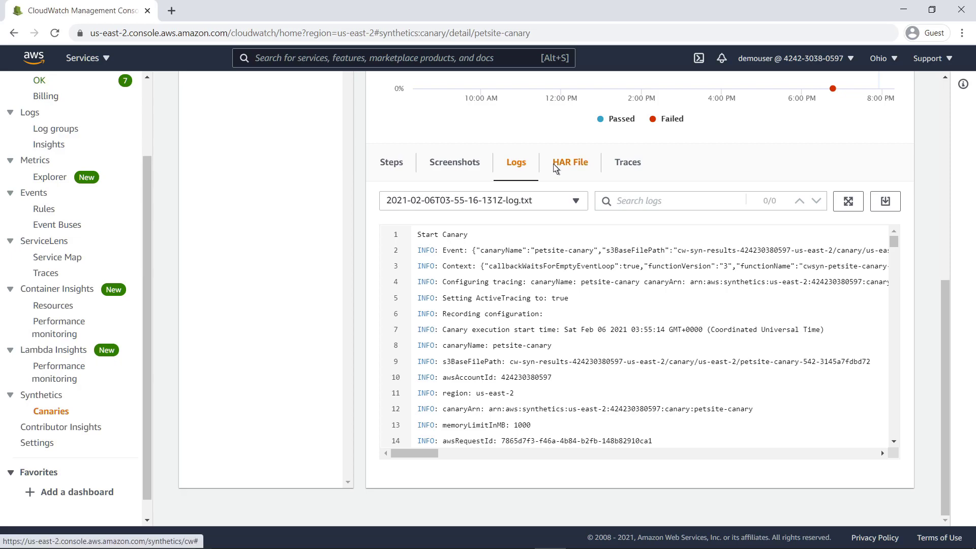
Display petsite-canary's HAR file listing requests, 200 OK statuses and durations.
left_click(569, 161)
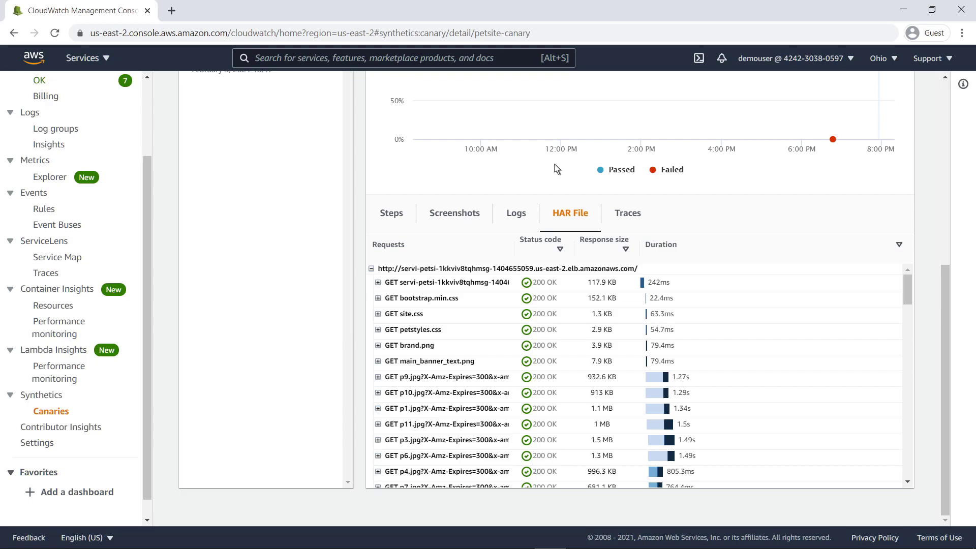
mouse_move(627, 213)
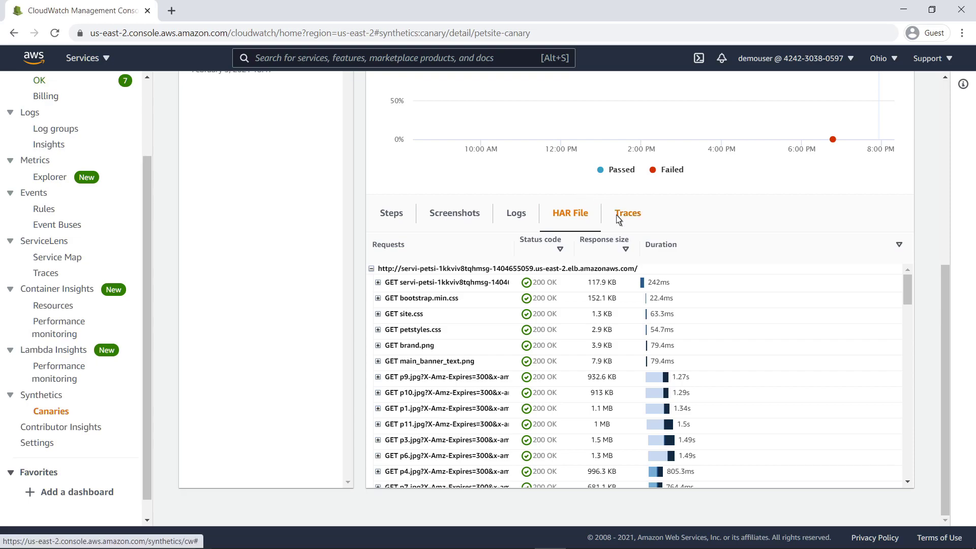
Scroll through the X-Ray trace segments for petsite-canary's run.
left_click(628, 213)
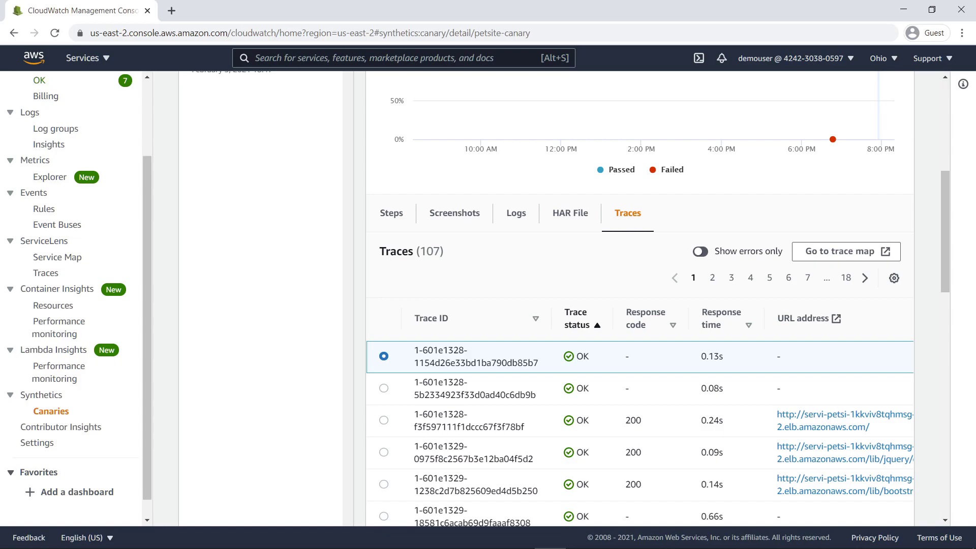
mouse_move(642, 234)
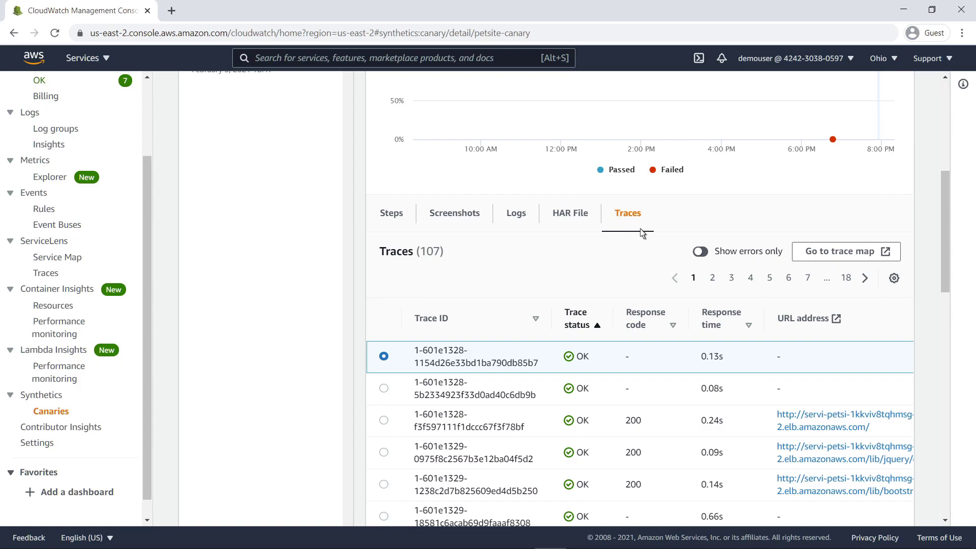
scroll("down", 3)
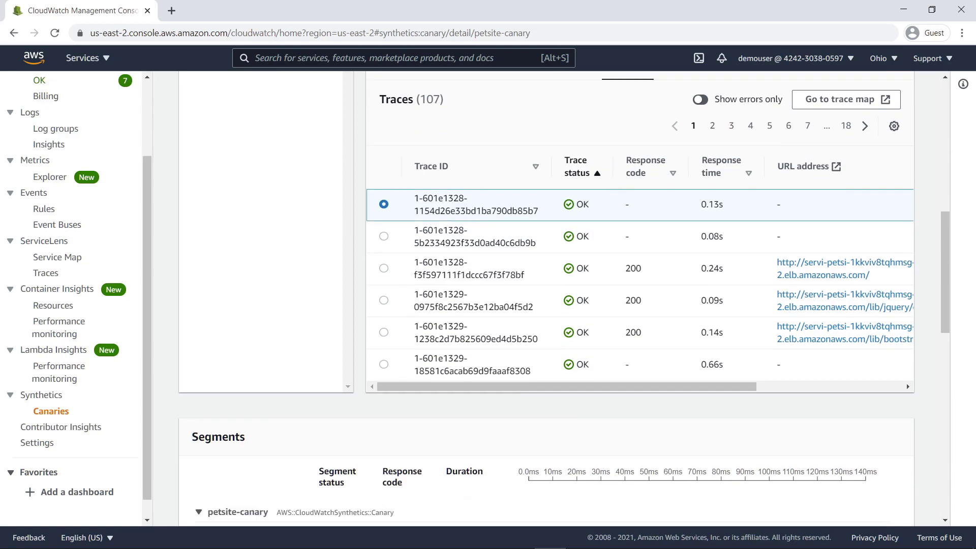
scroll("down", 3)
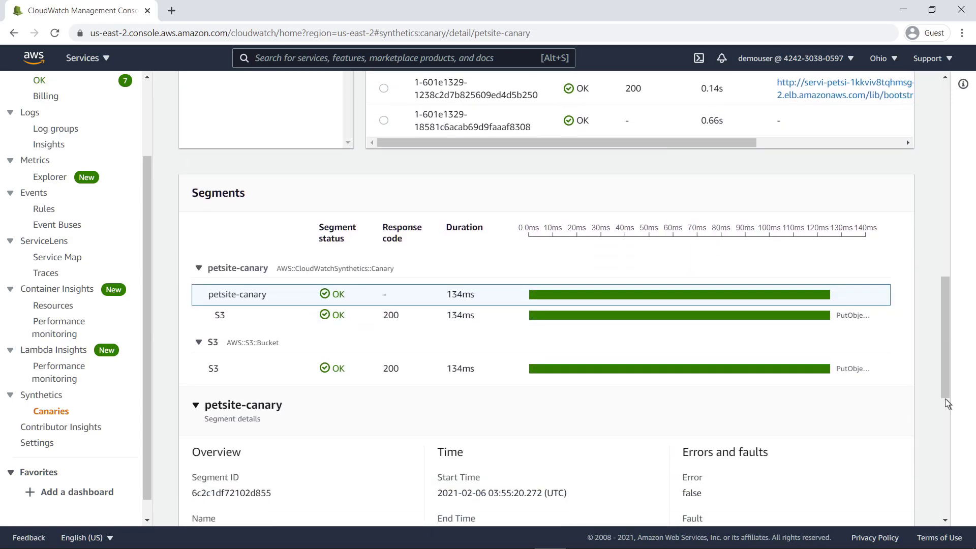
scroll("up", 3)
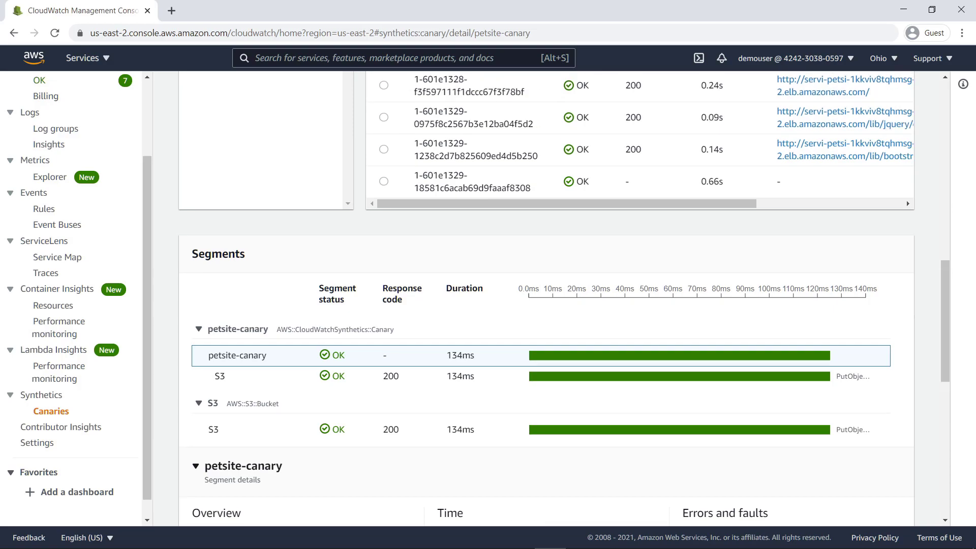
scroll("up", 3)
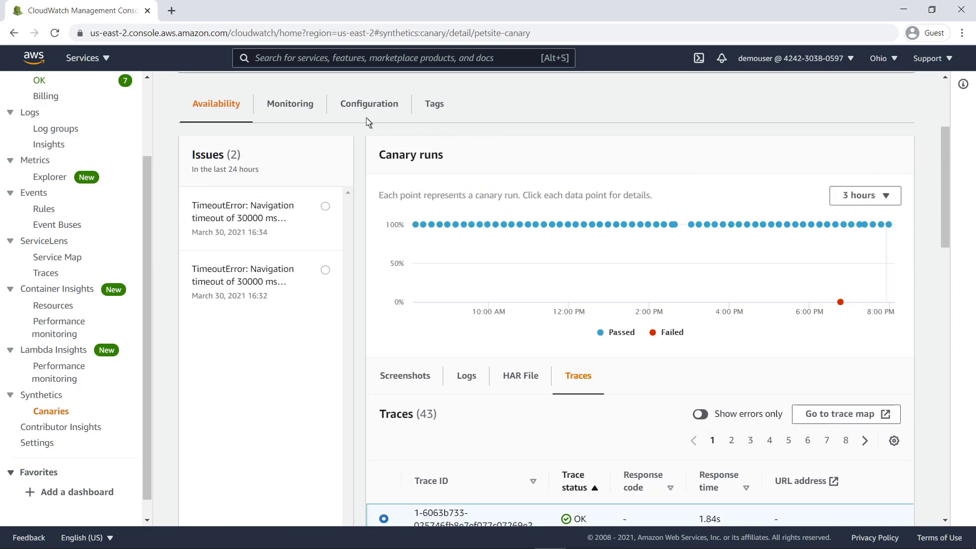
Check the monitoring metrics, then view the configuration: syn-nodejs-puppeteer-3.1, active tracing, 2-minute schedule.
left_click(290, 104)
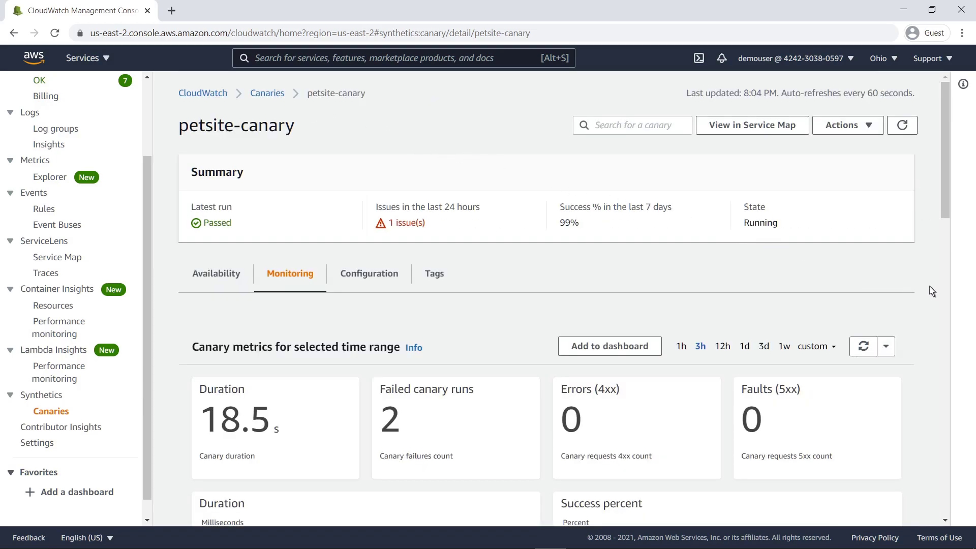
scroll("down", 3)
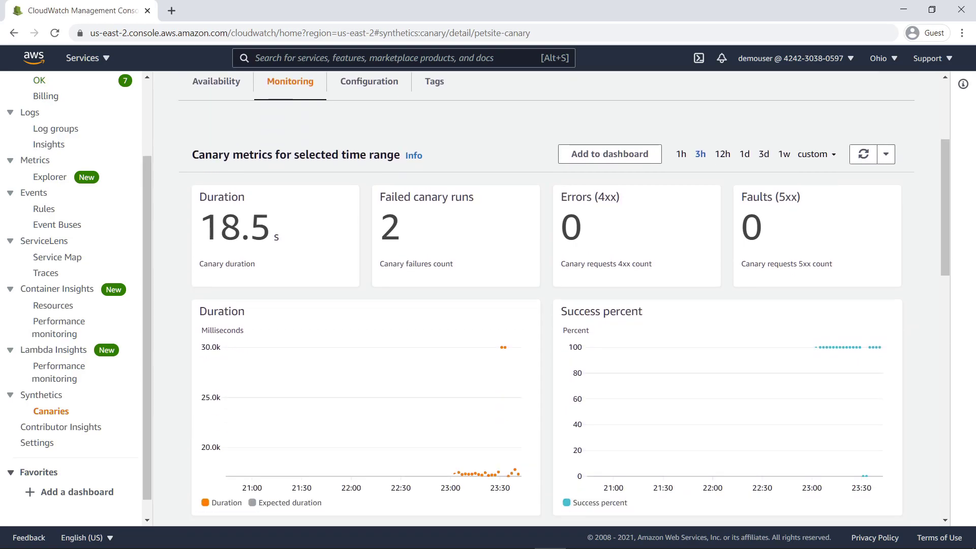
mouse_move(561, 152)
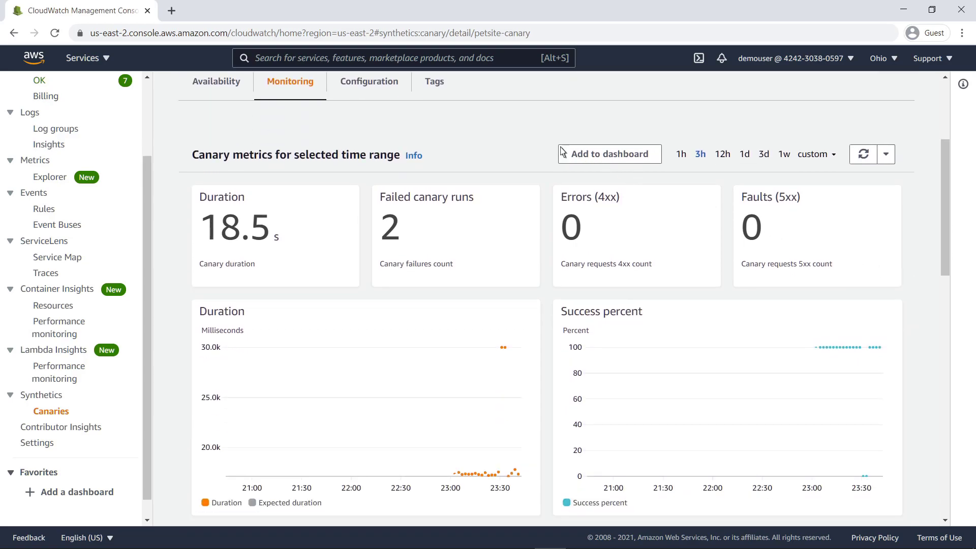
left_click(368, 81)
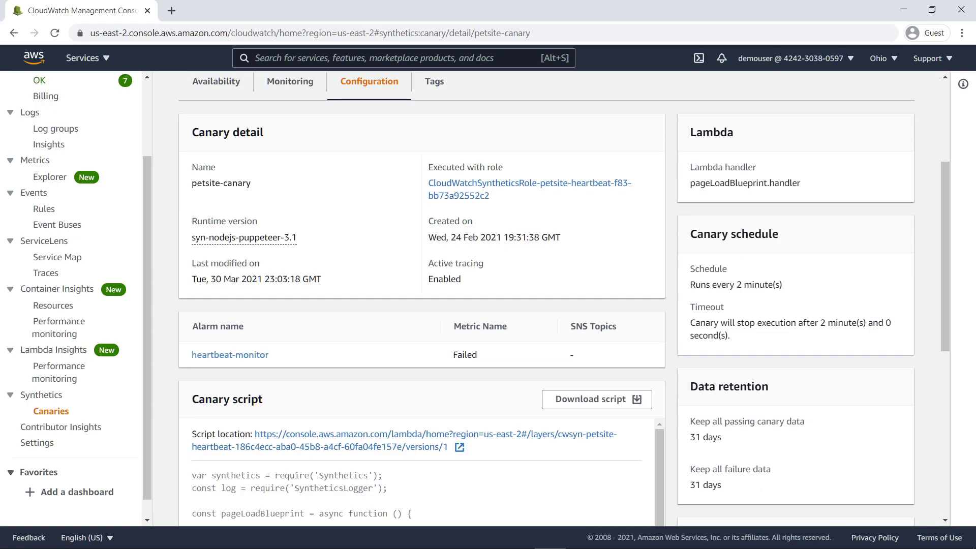